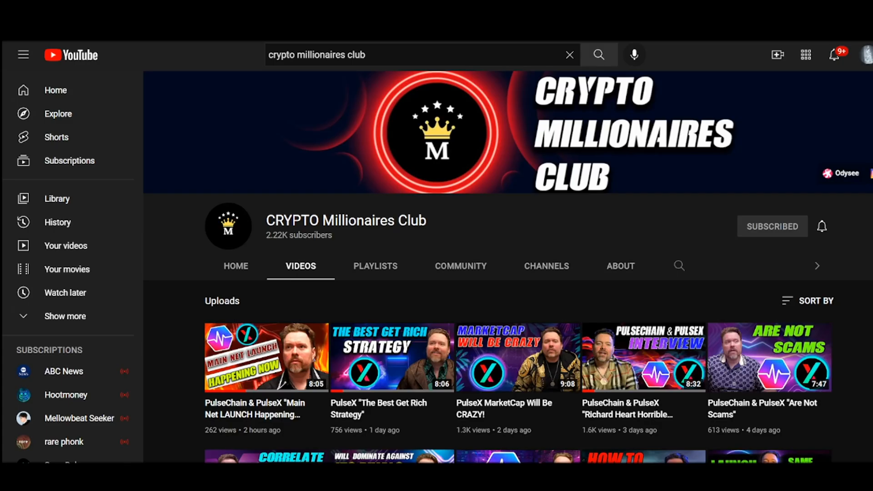
{"action": "scroll", "scroll_direction": "down", "scroll_amount": 3}
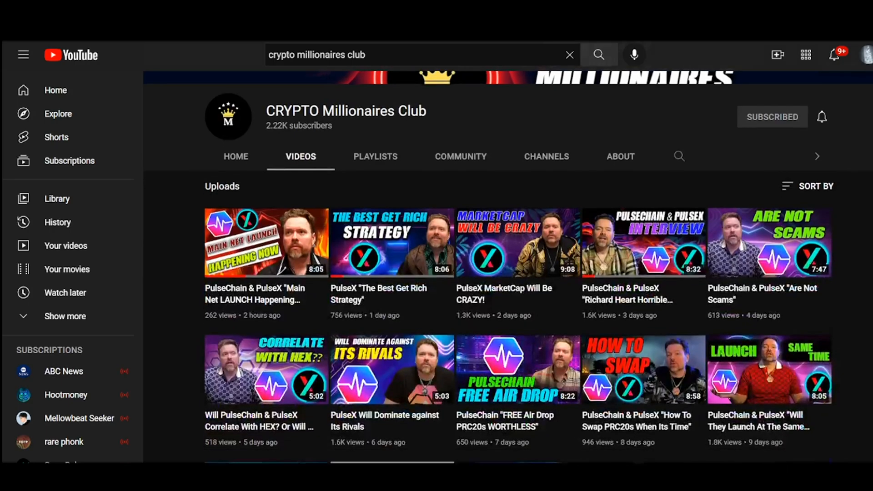
{"action": "scroll", "scroll_direction": "down", "scroll_amount": 3}
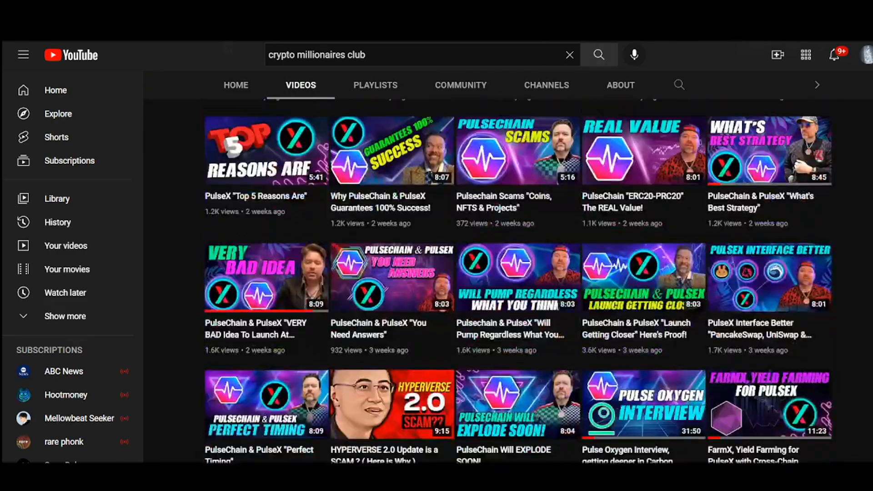
{"action": "scroll", "scroll_direction": "down", "scroll_amount": 3}
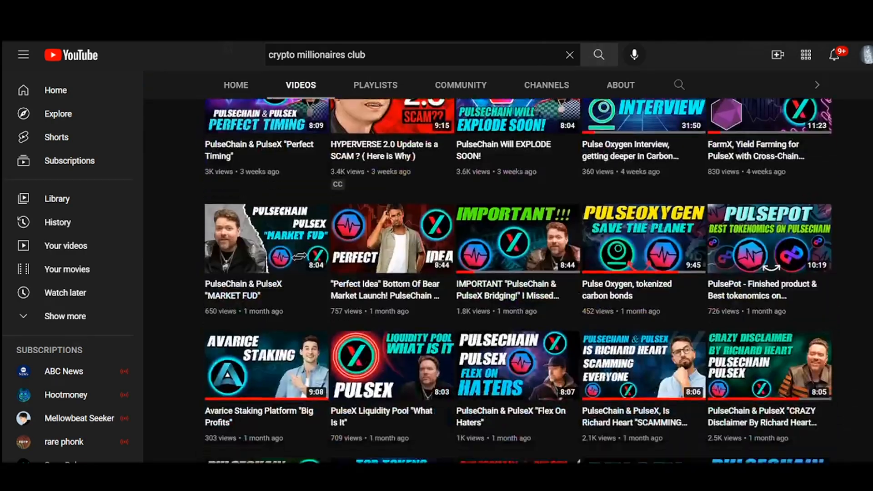
{"action": "scroll", "scroll_direction": "down", "scroll_amount": 3}
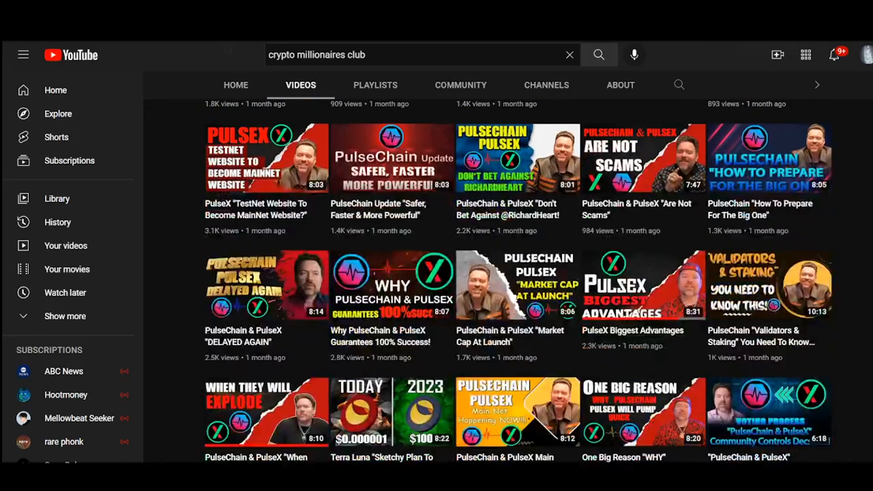
{"action": "scroll", "scroll_direction": "up", "scroll_amount": 3}
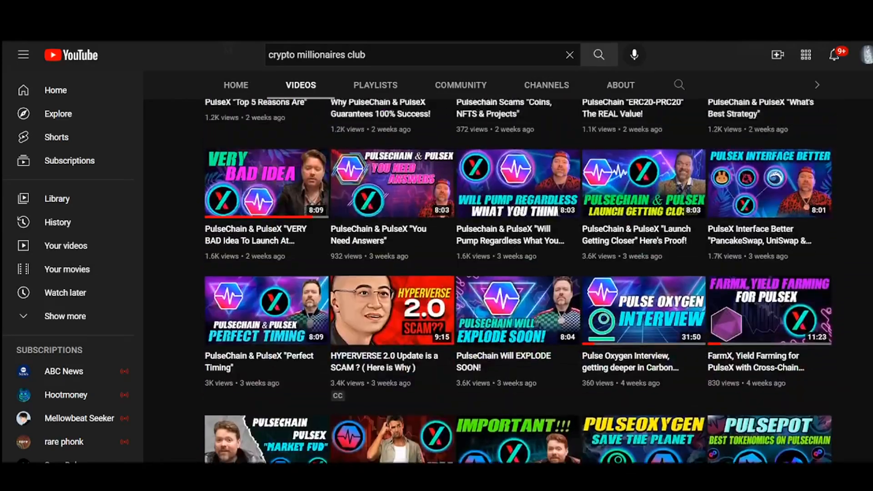
{"action": "scroll", "scroll_direction": "up", "scroll_amount": 3}
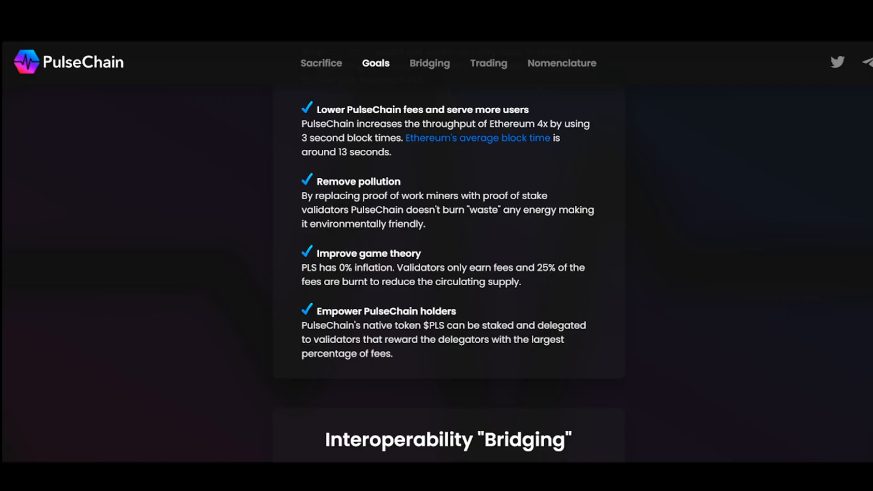
{"action": "mouse_move", "coordinate": [391, 108]}
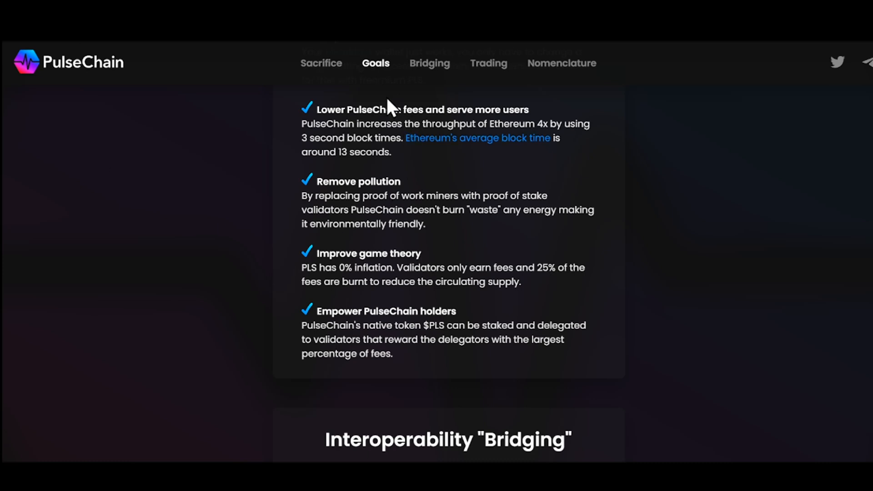
{"action": "mouse_move", "coordinate": [146, 329]}
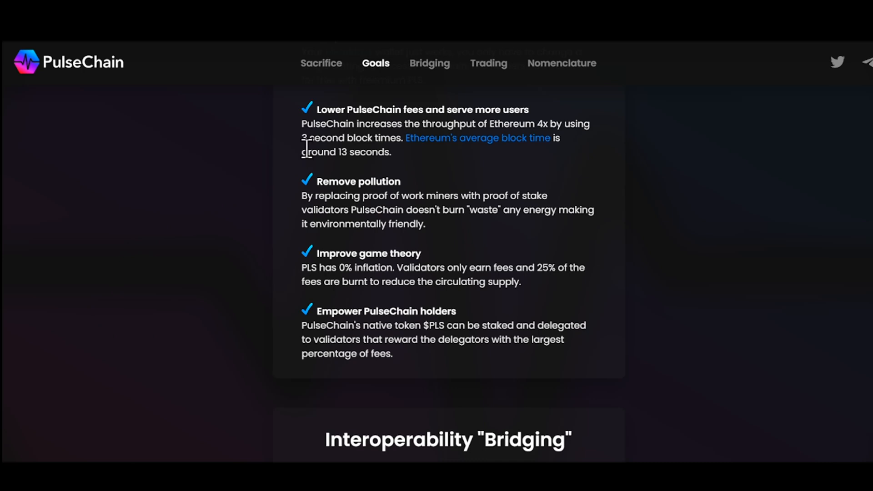
{"action": "mouse_move", "coordinate": [327, 138]}
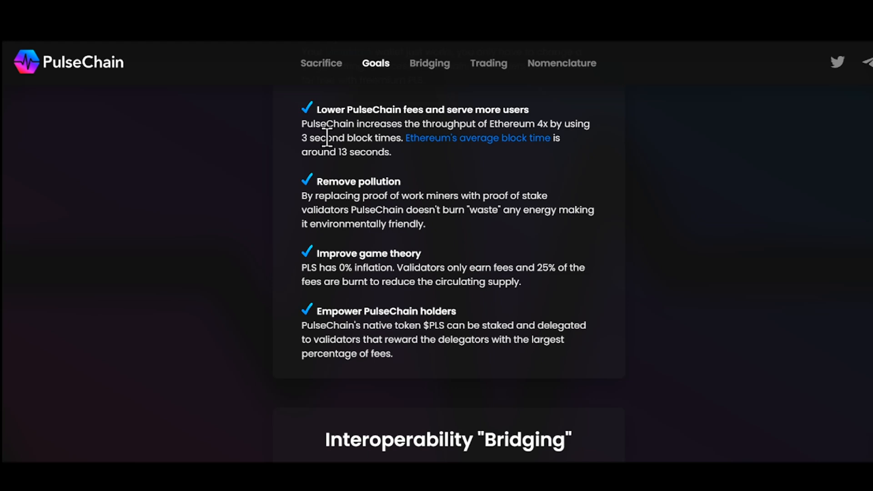
{"action": "mouse_move", "coordinate": [597, 121]}
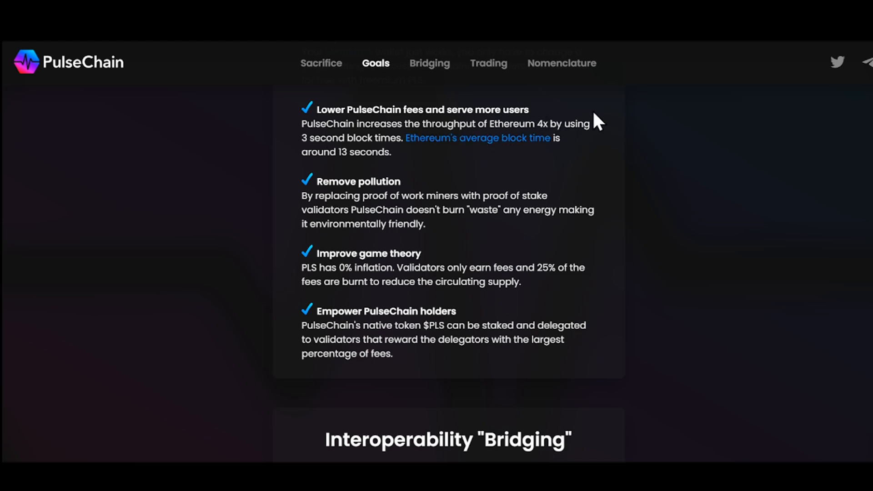
{"action": "mouse_move", "coordinate": [465, 192]}
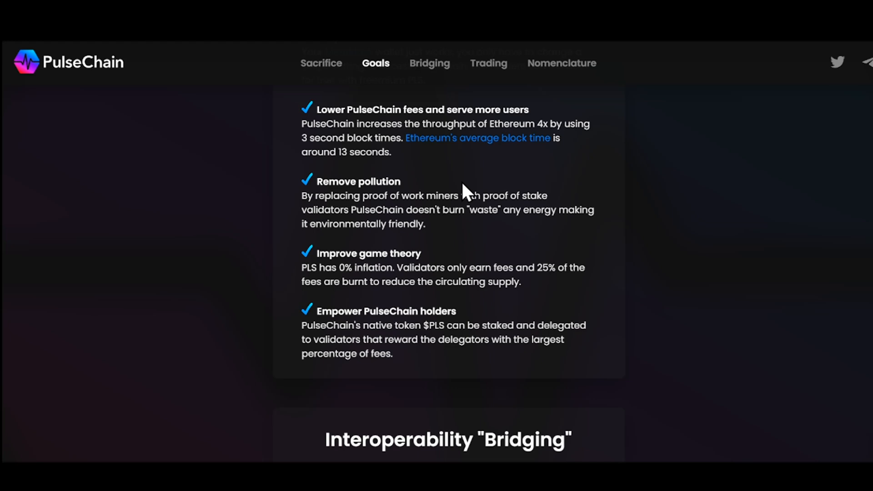
{"action": "mouse_move", "coordinate": [503, 175]}
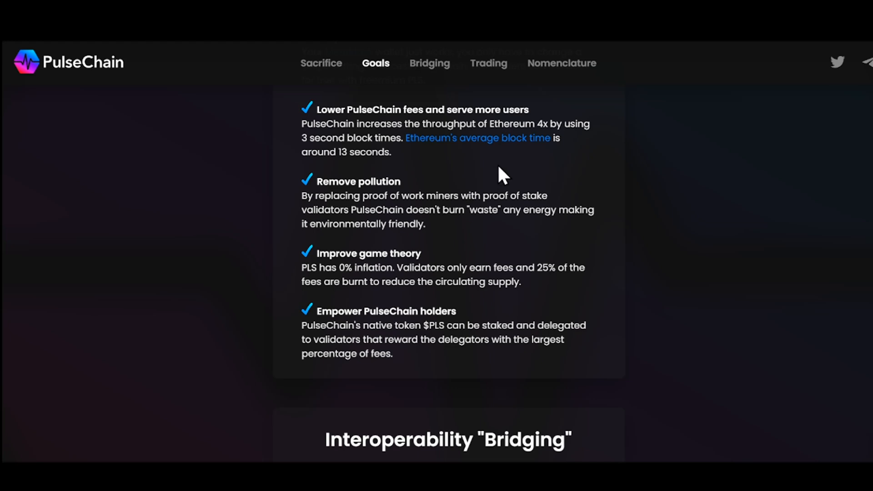
{"action": "mouse_move", "coordinate": [368, 185]}
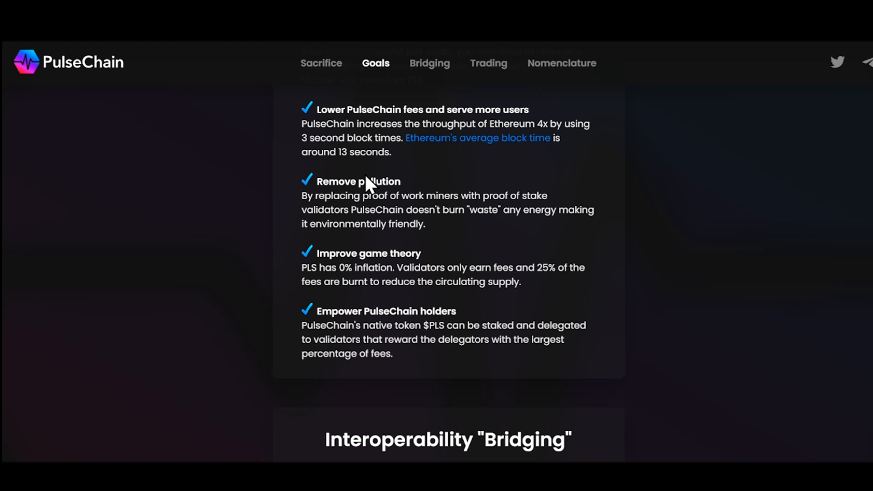
{"action": "mouse_move", "coordinate": [324, 172]}
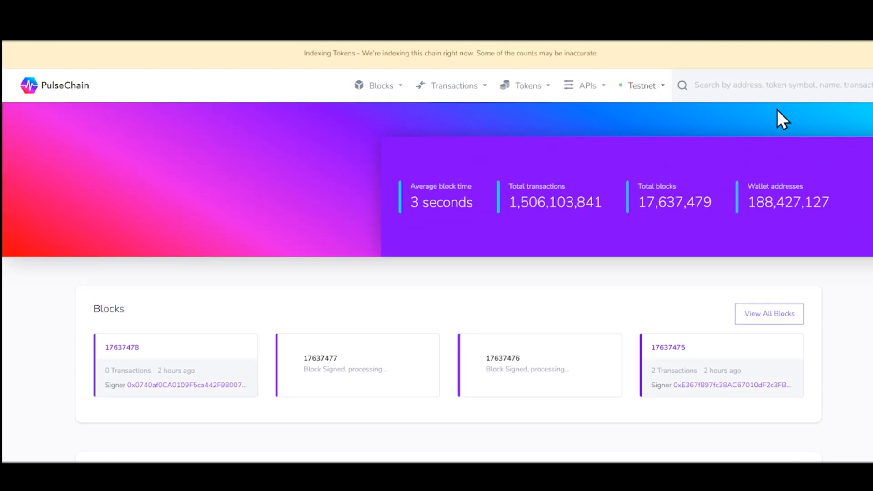
{"action": "mouse_move", "coordinate": [484, 170]}
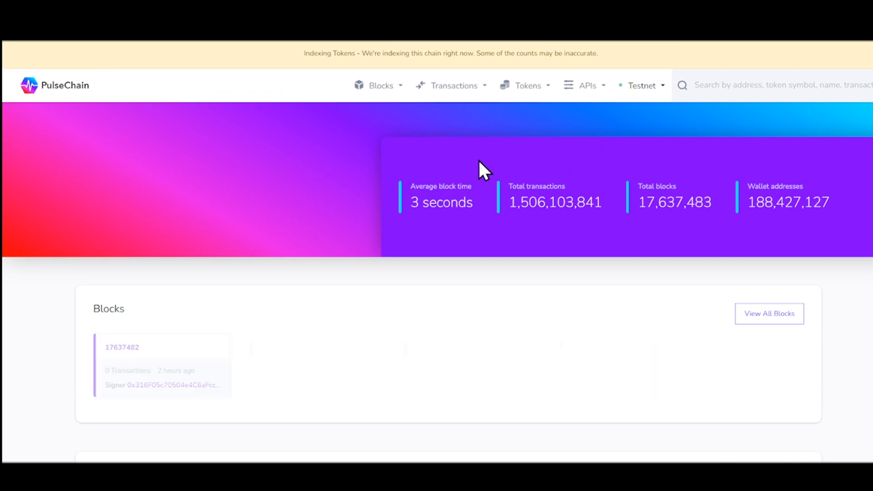
{"action": "mouse_move", "coordinate": [567, 267]}
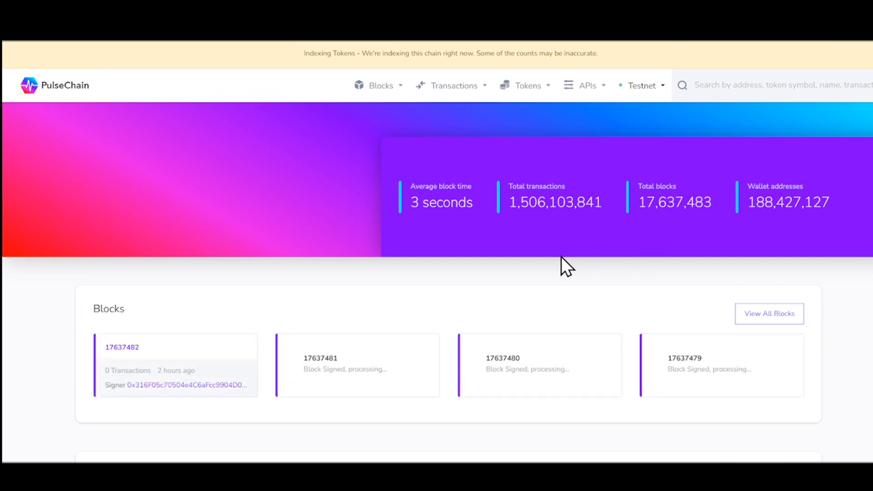
{"action": "mouse_move", "coordinate": [696, 270]}
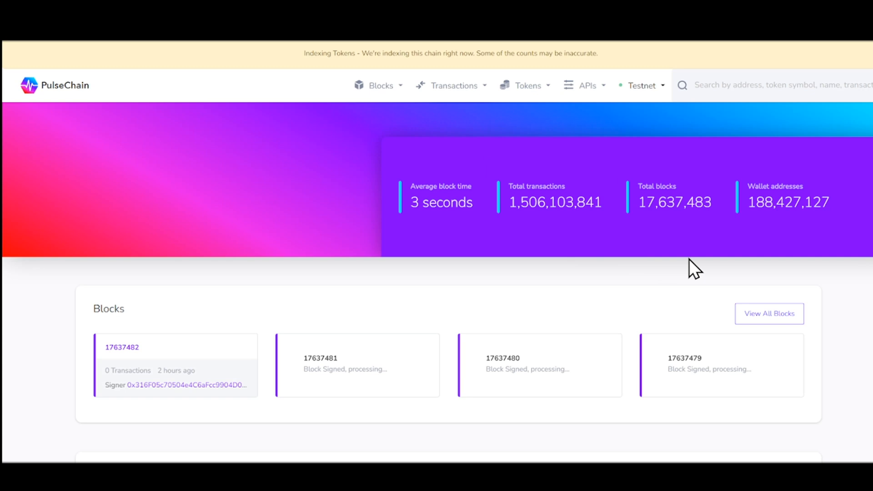
{"action": "mouse_move", "coordinate": [805, 251]}
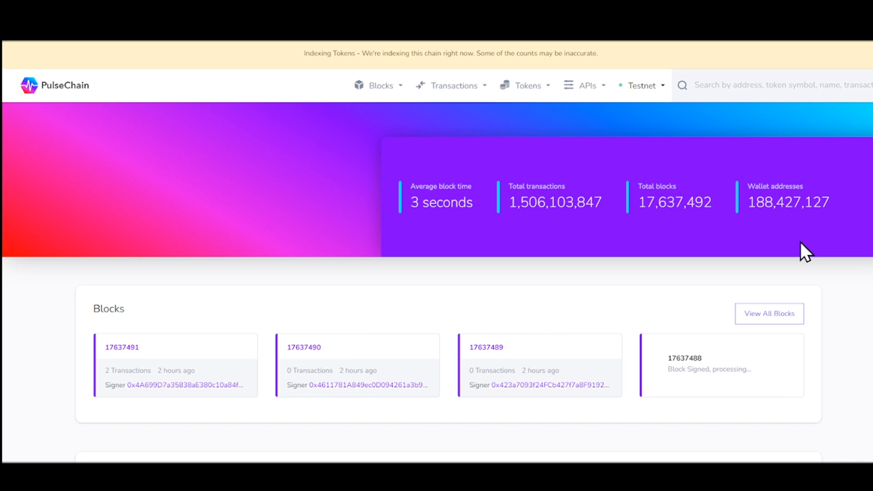
{"action": "mouse_move", "coordinate": [543, 274]}
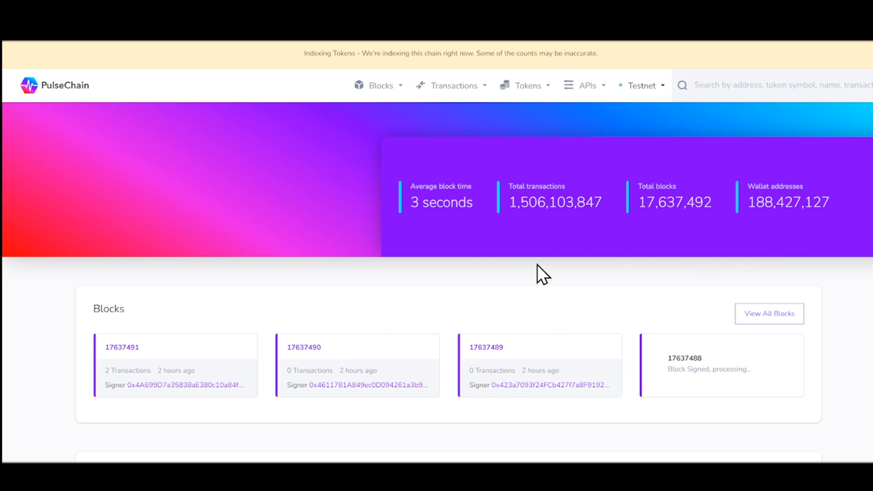
{"action": "mouse_move", "coordinate": [192, 56]}
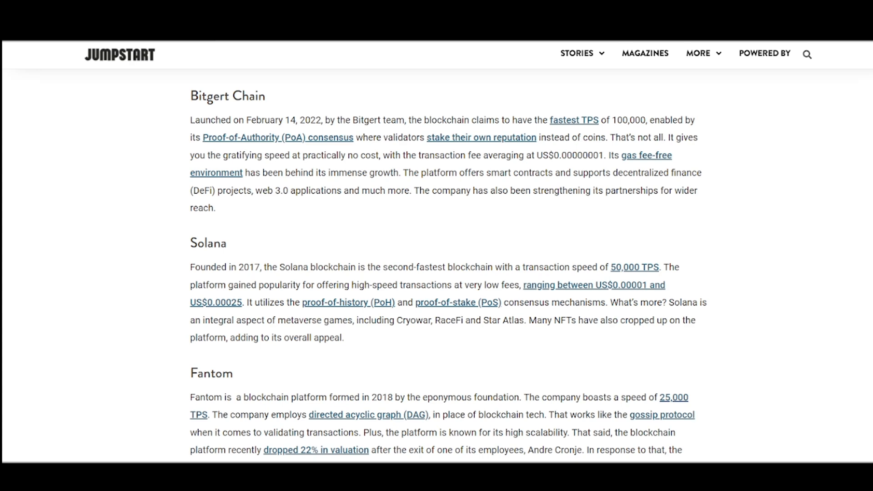
{"action": "mouse_move", "coordinate": [446, 154]}
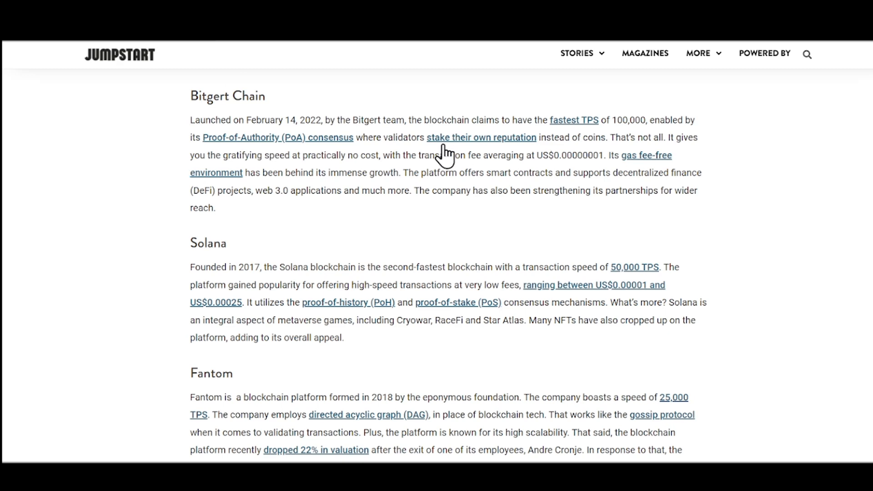
{"action": "mouse_move", "coordinate": [315, 105]}
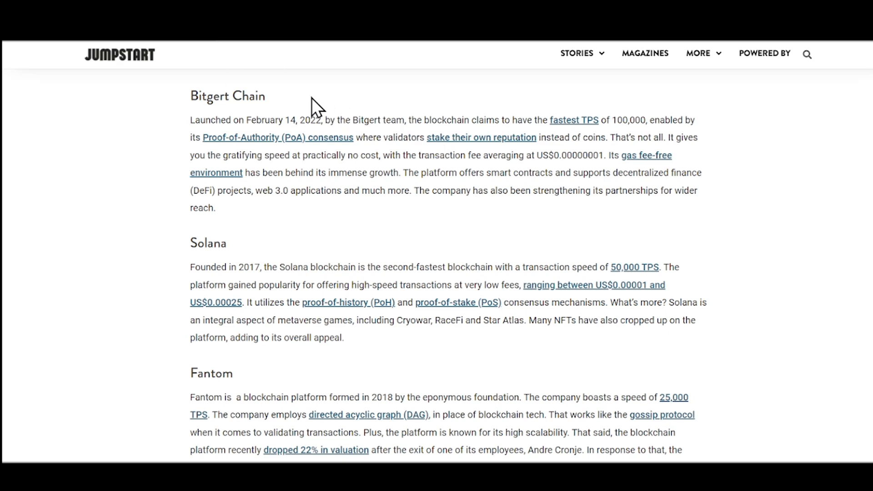
{"action": "mouse_move", "coordinate": [450, 103]}
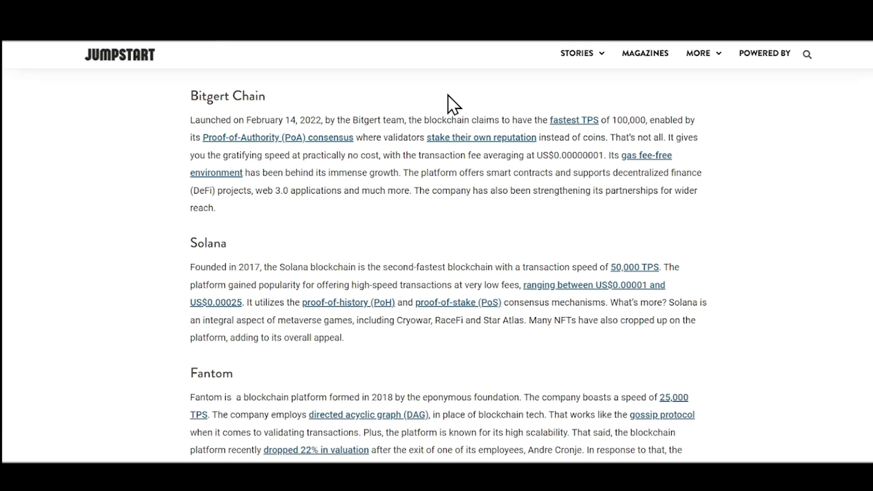
{"action": "mouse_move", "coordinate": [690, 111]}
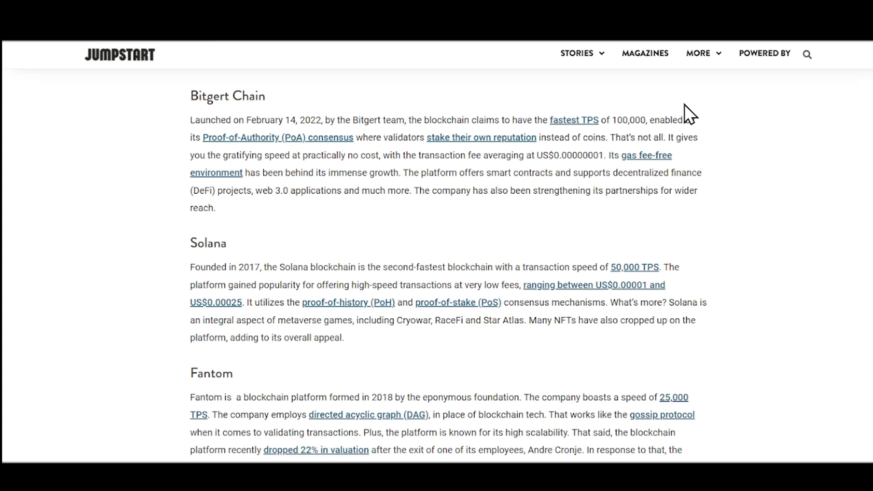
{"action": "mouse_move", "coordinate": [749, 191]}
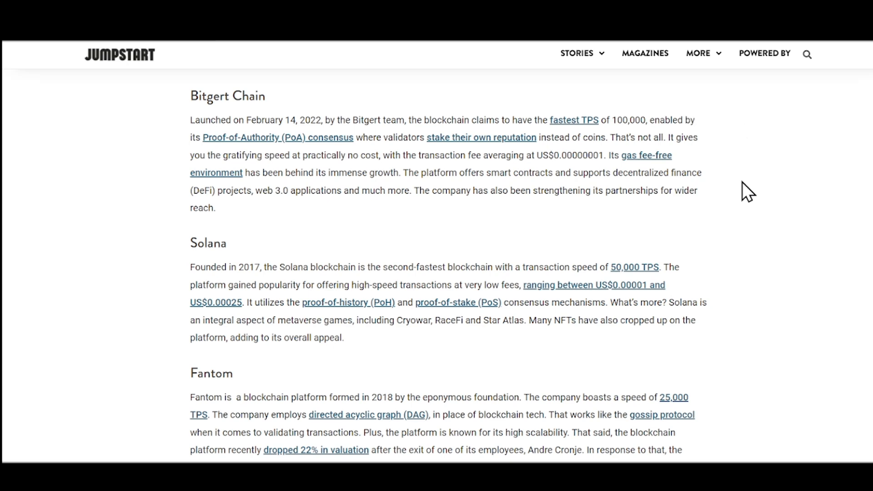
{"action": "mouse_move", "coordinate": [463, 259]}
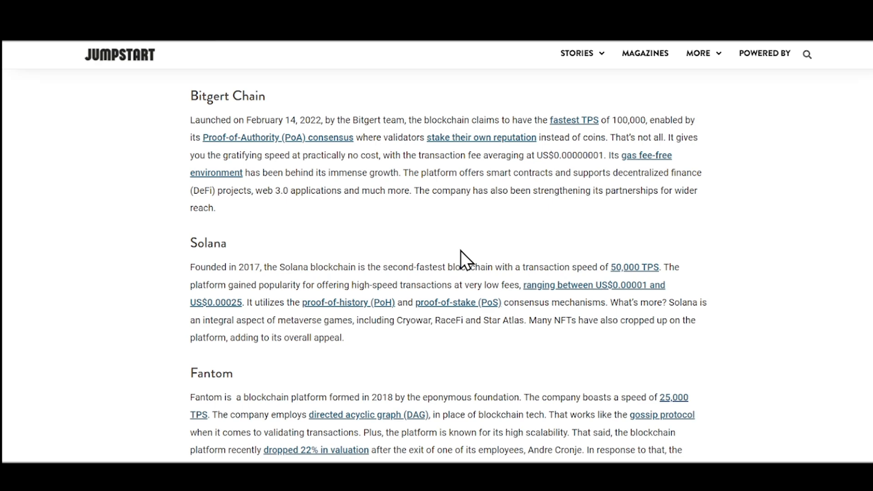
{"action": "mouse_move", "coordinate": [593, 170]}
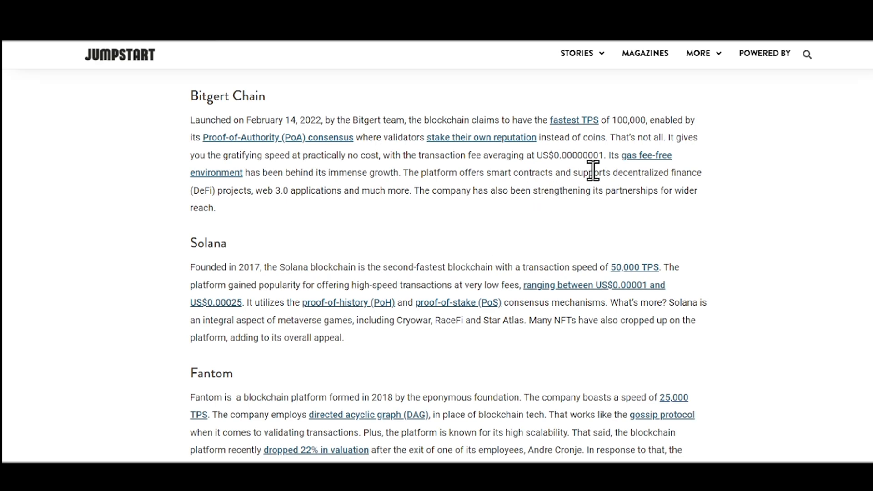
{"action": "mouse_move", "coordinate": [312, 172]}
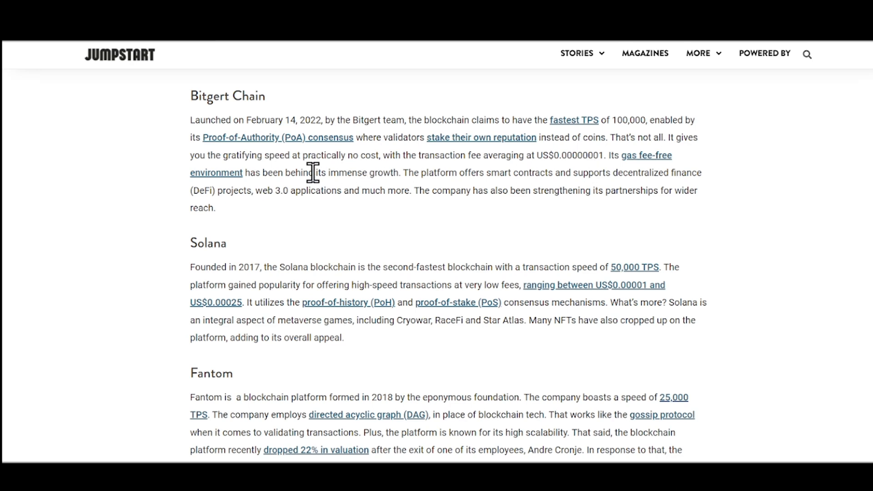
{"action": "mouse_move", "coordinate": [619, 172]}
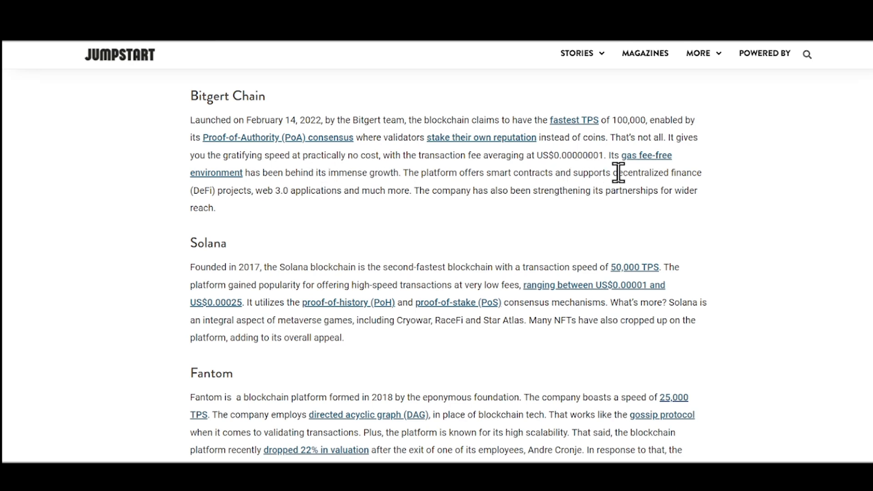
{"action": "mouse_move", "coordinate": [320, 190]}
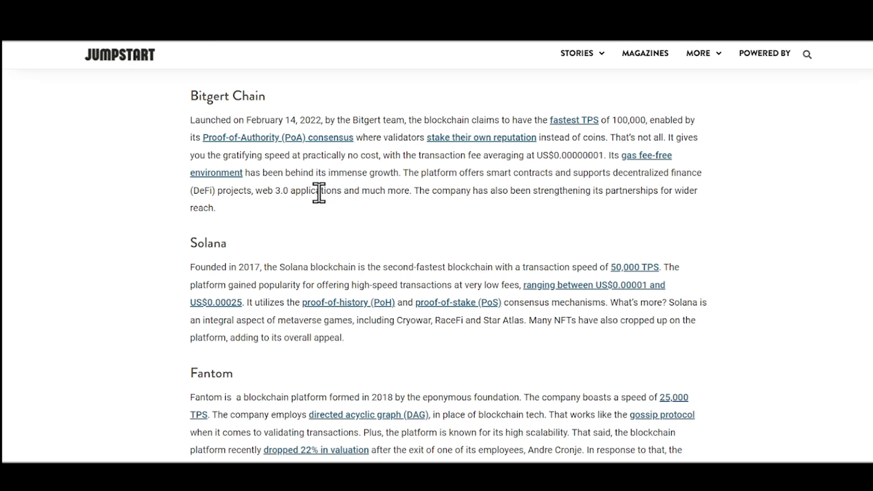
{"action": "mouse_move", "coordinate": [293, 193]}
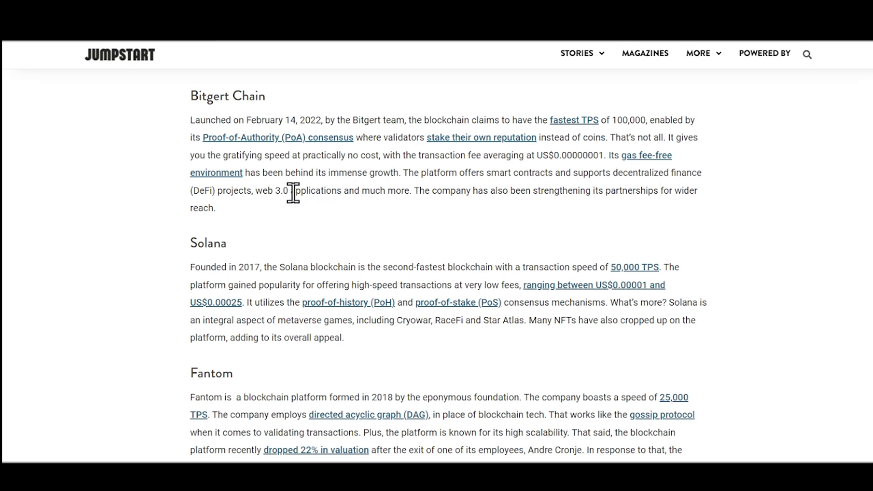
{"action": "mouse_move", "coordinate": [334, 270]}
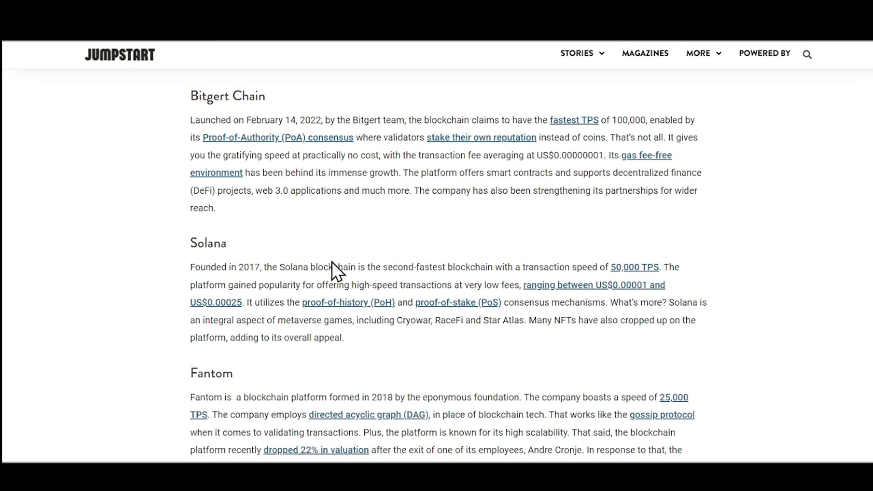
{"action": "mouse_move", "coordinate": [277, 264]}
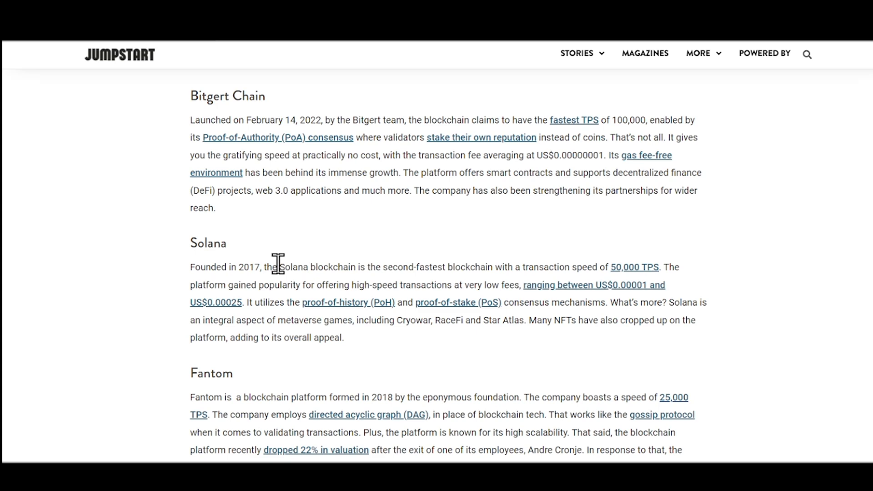
{"action": "mouse_move", "coordinate": [301, 265]}
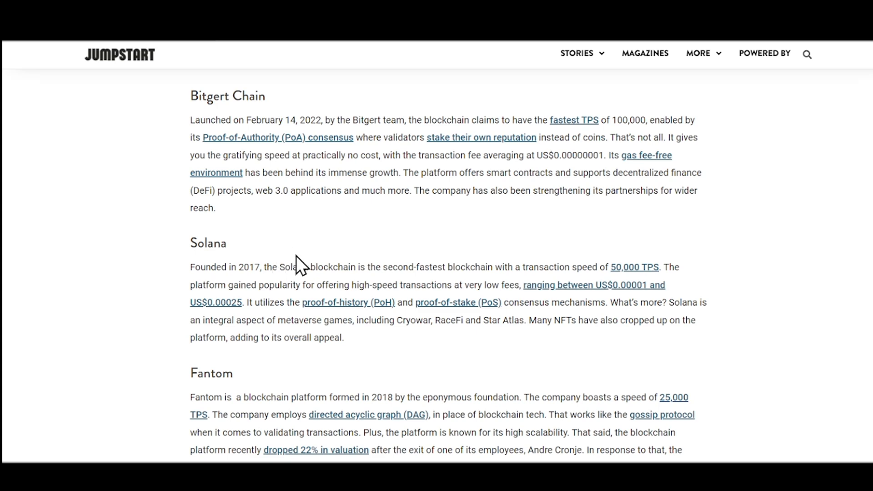
{"action": "mouse_move", "coordinate": [396, 233]}
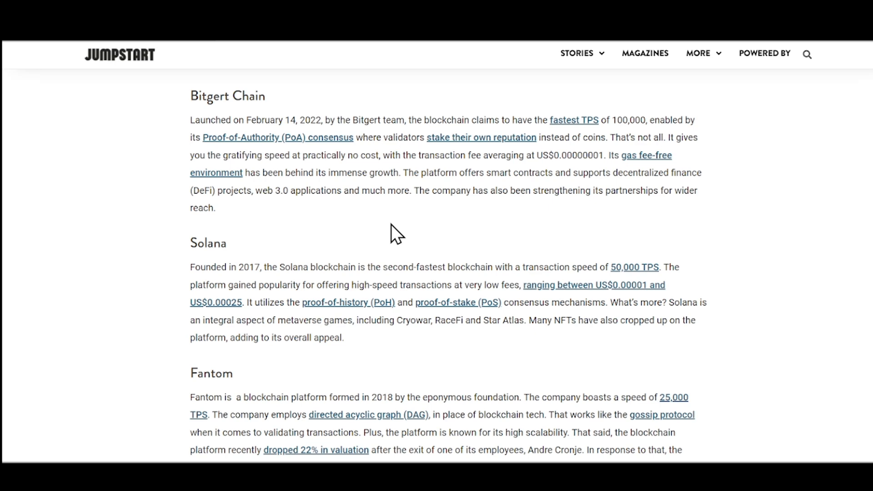
{"action": "mouse_move", "coordinate": [825, 321]}
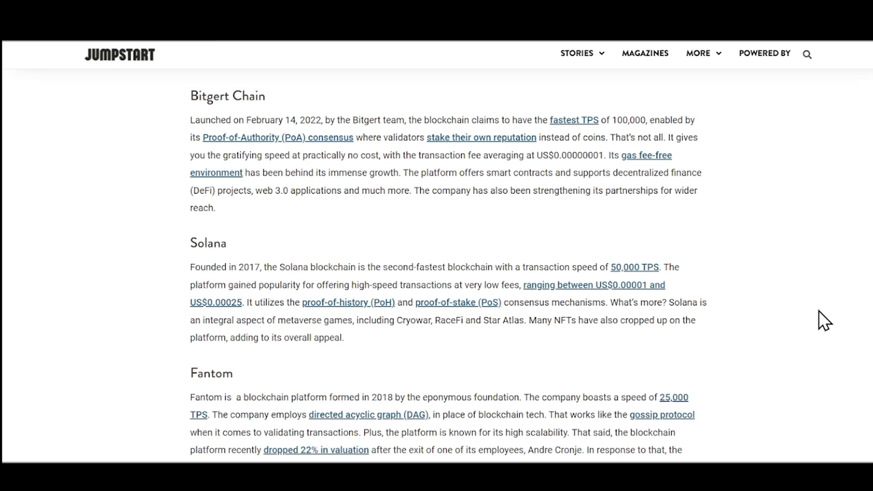
{"action": "mouse_move", "coordinate": [603, 306]}
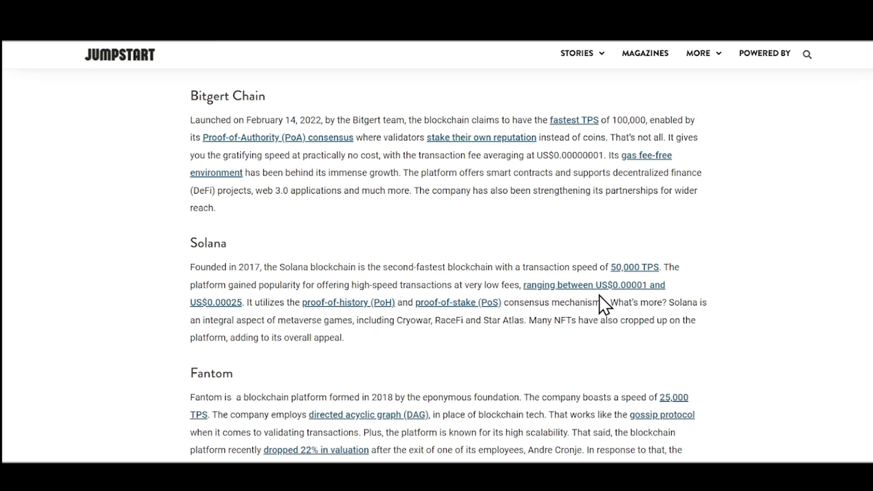
{"action": "mouse_move", "coordinate": [369, 397]}
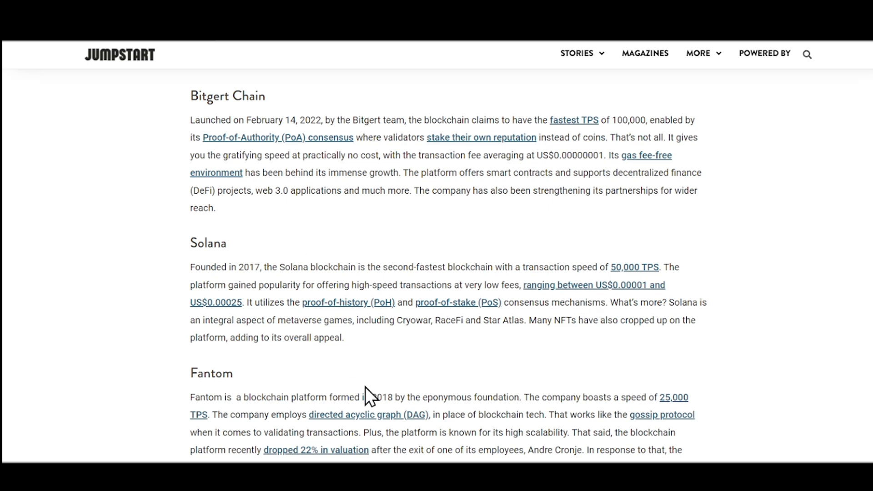
{"action": "mouse_move", "coordinate": [394, 362]}
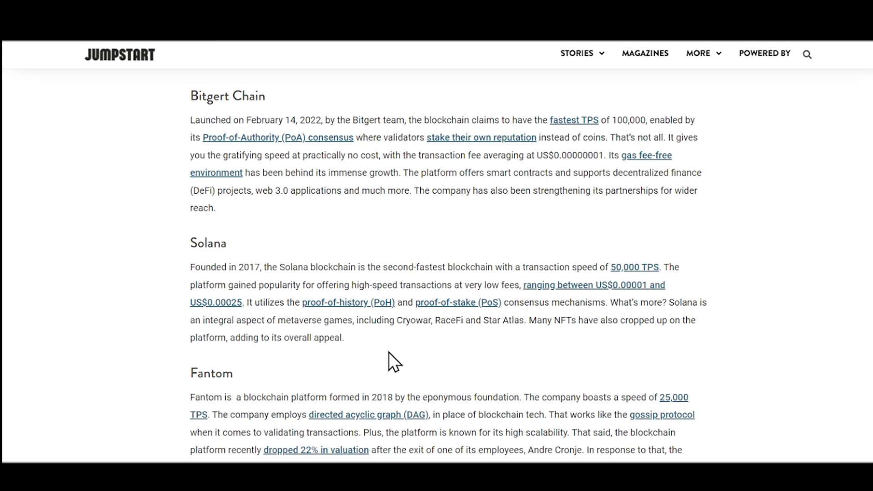
{"action": "mouse_move", "coordinate": [467, 350]}
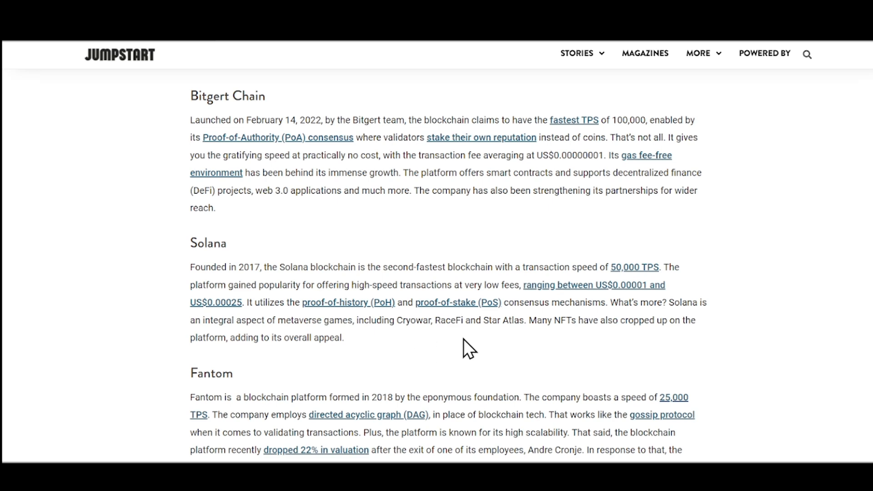
{"action": "mouse_move", "coordinate": [475, 339]}
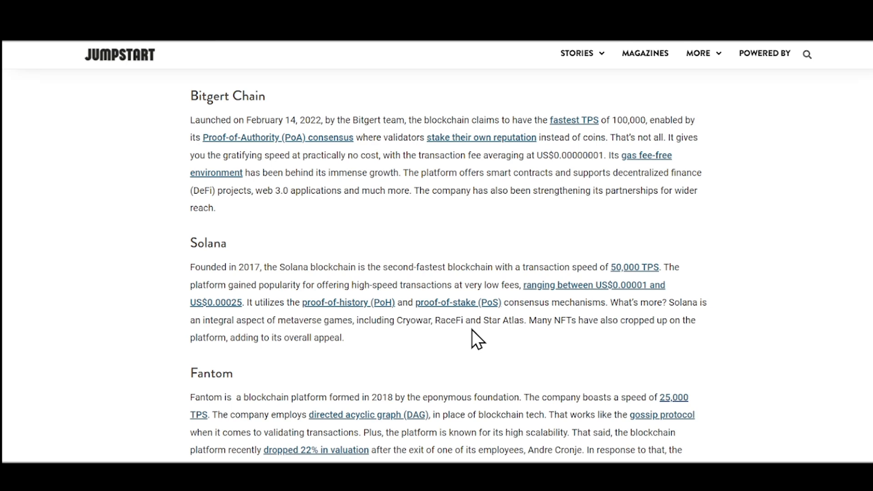
{"action": "mouse_move", "coordinate": [528, 370]}
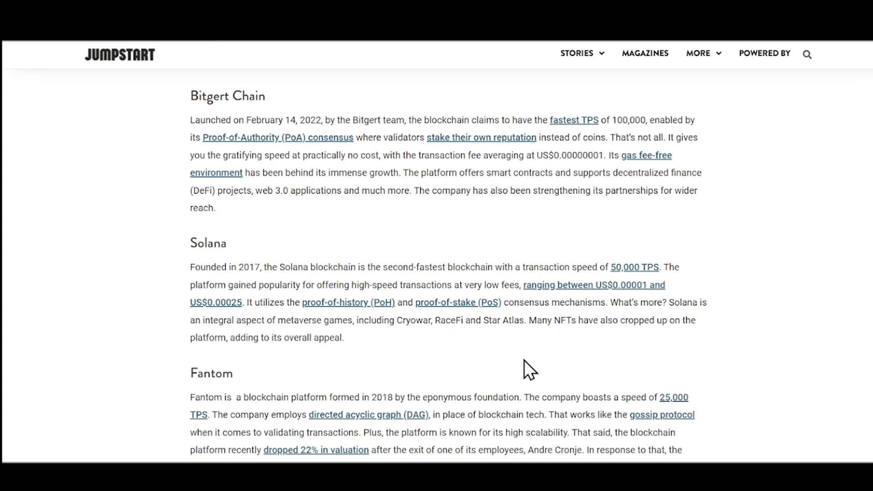
{"action": "scroll", "scroll_direction": "down", "scroll_amount": 3}
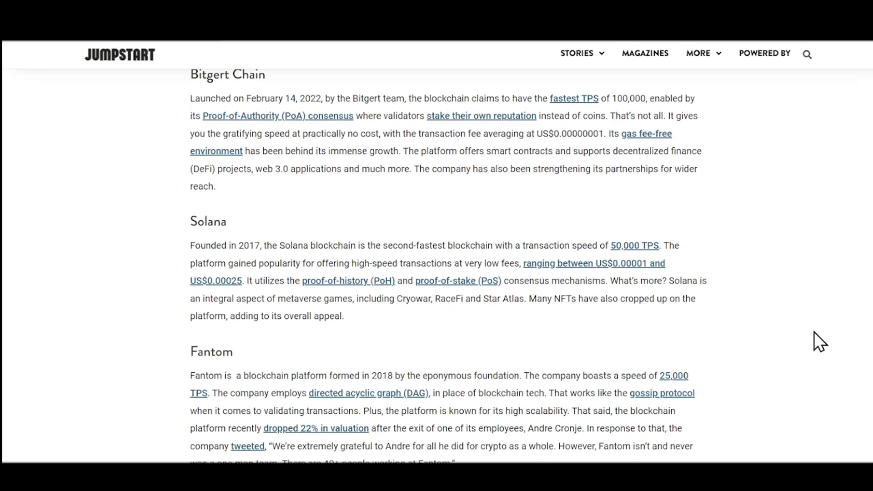
{"action": "scroll", "scroll_direction": "down", "scroll_amount": 3}
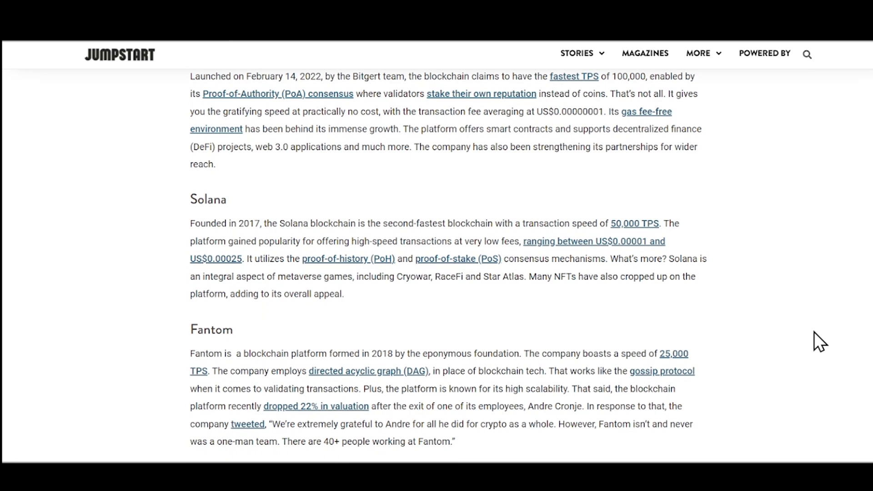
{"action": "scroll", "scroll_direction": "down", "scroll_amount": 3}
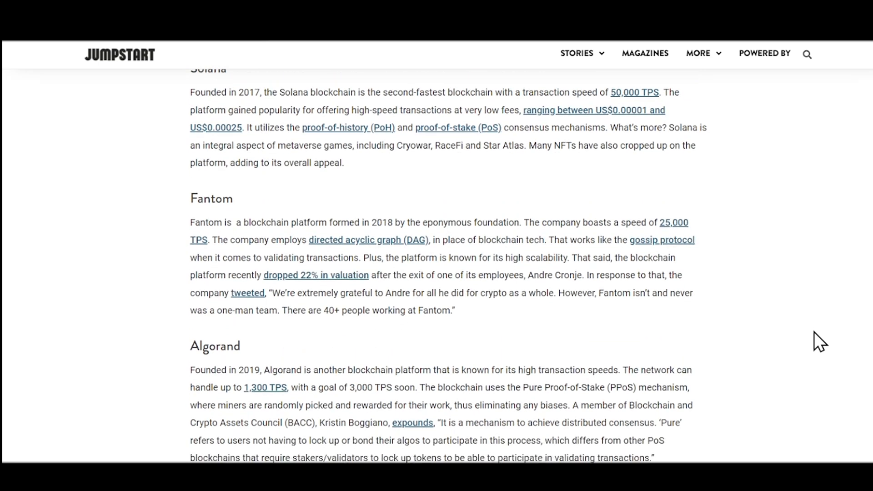
{"action": "scroll", "scroll_direction": "down", "scroll_amount": 3}
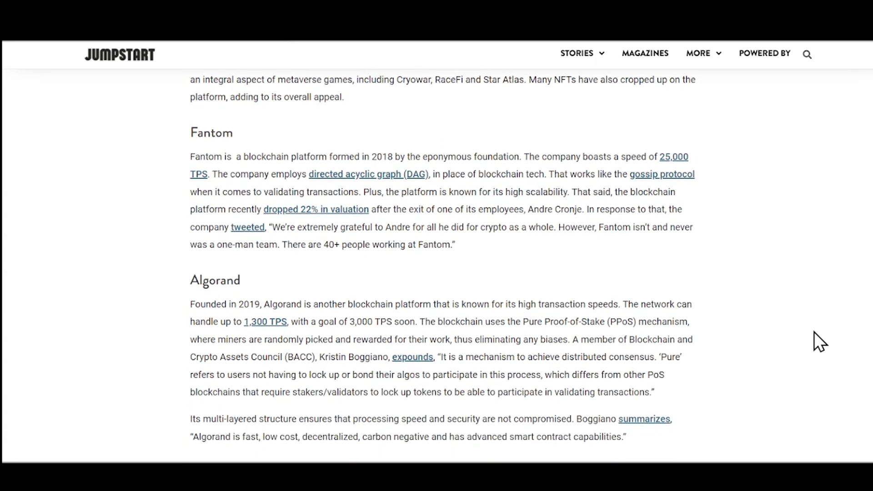
{"action": "scroll", "scroll_direction": "down", "scroll_amount": 3}
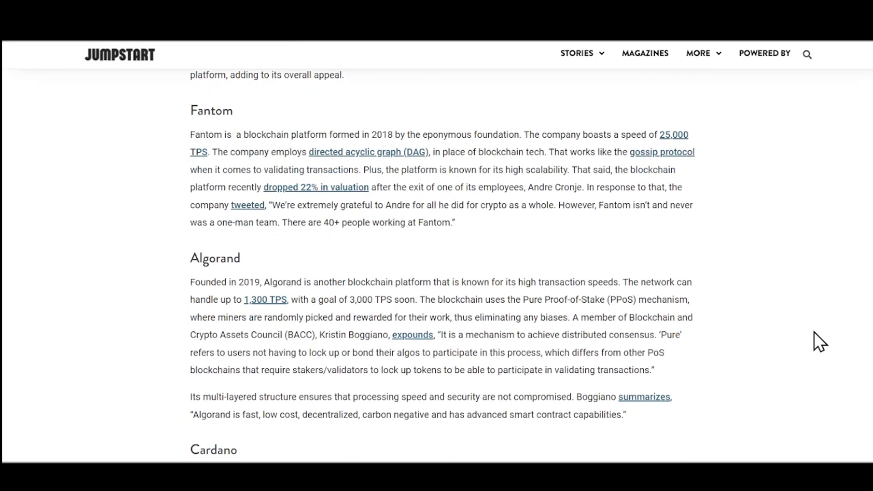
{"action": "scroll", "scroll_direction": "down", "scroll_amount": 3}
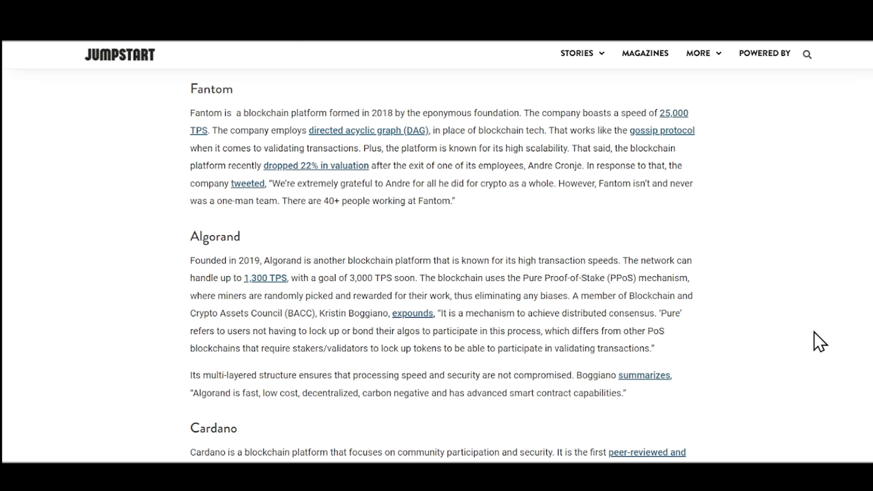
{"action": "mouse_move", "coordinate": [196, 154]}
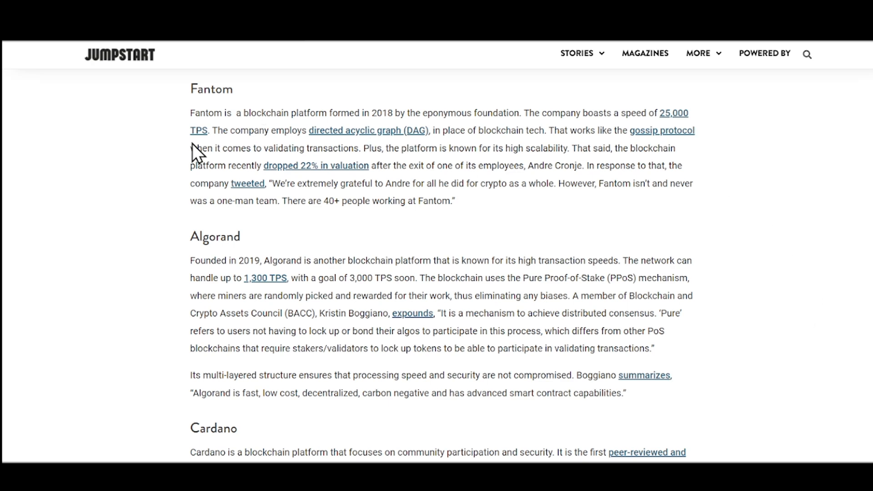
{"action": "mouse_move", "coordinate": [548, 202]}
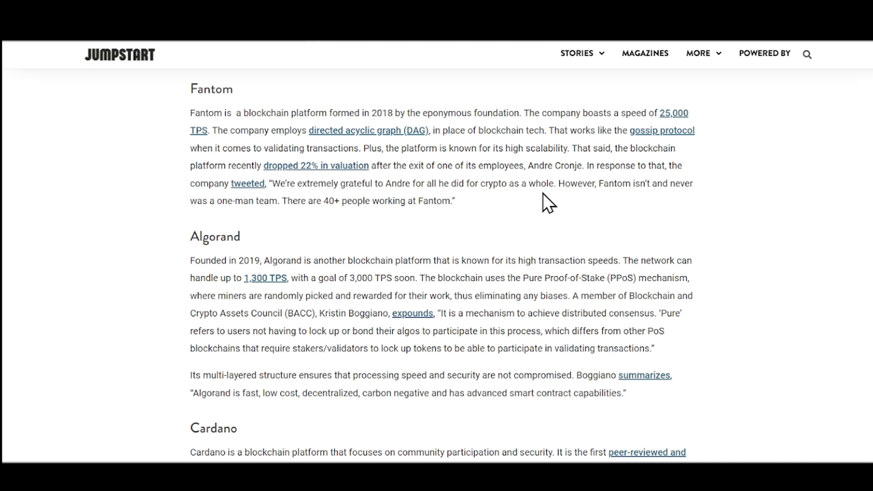
{"action": "mouse_move", "coordinate": [715, 215]}
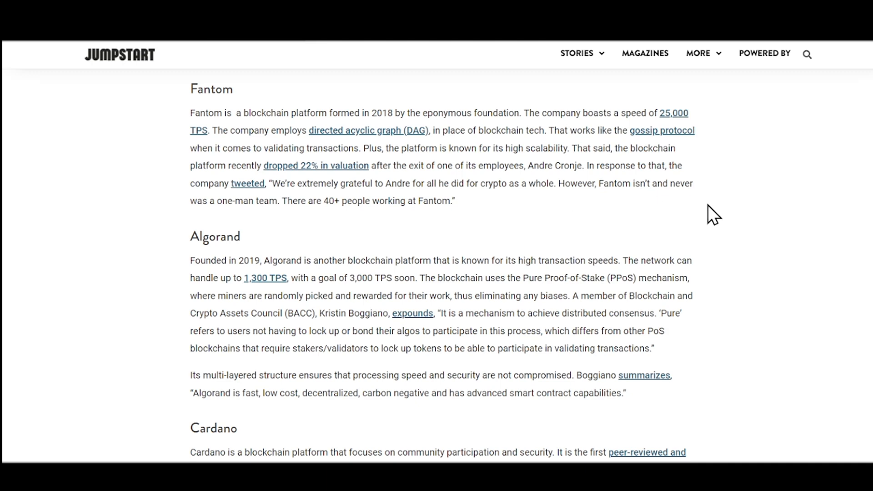
{"action": "scroll", "scroll_direction": "down", "scroll_amount": 3}
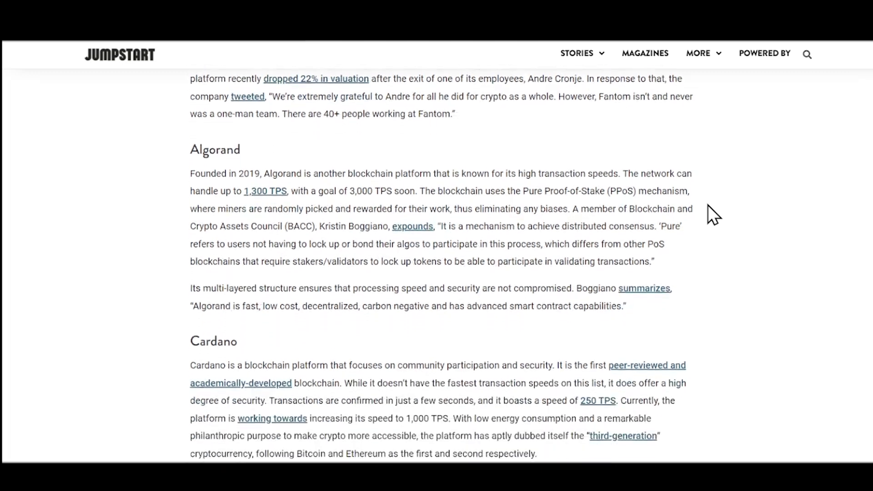
{"action": "scroll", "scroll_direction": "down", "scroll_amount": 3}
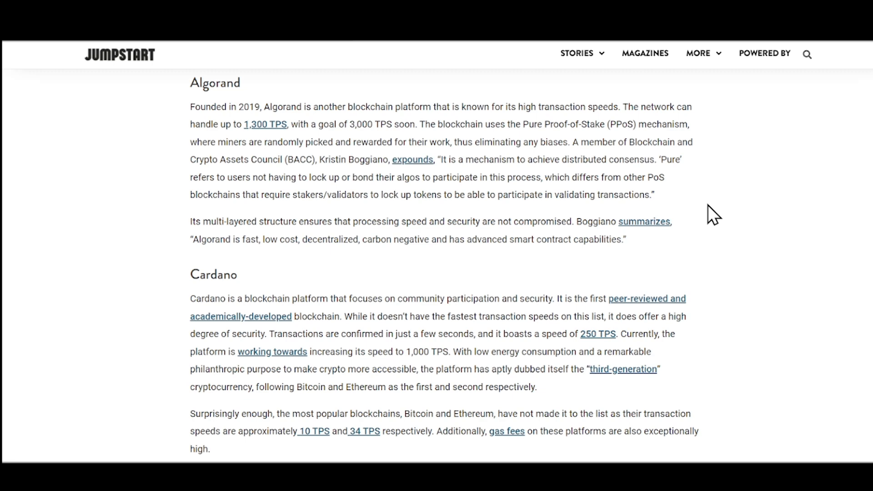
{"action": "mouse_move", "coordinate": [788, 233]}
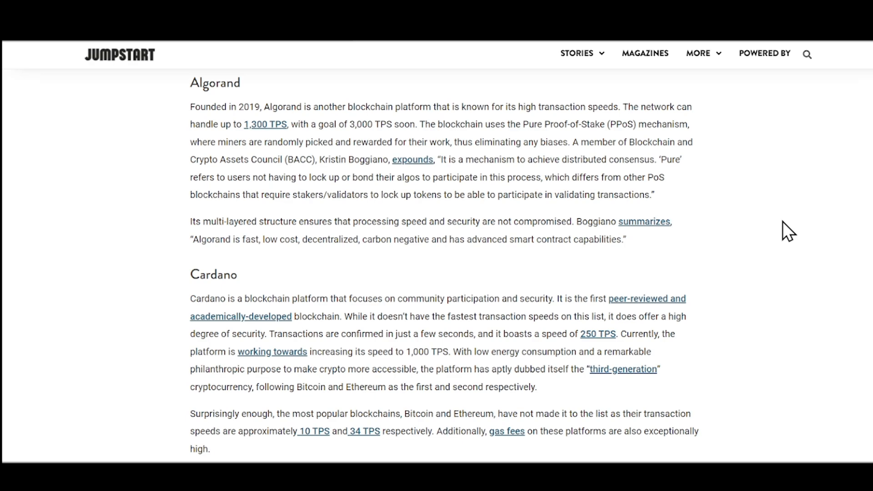
{"action": "scroll", "scroll_direction": "up", "scroll_amount": 3}
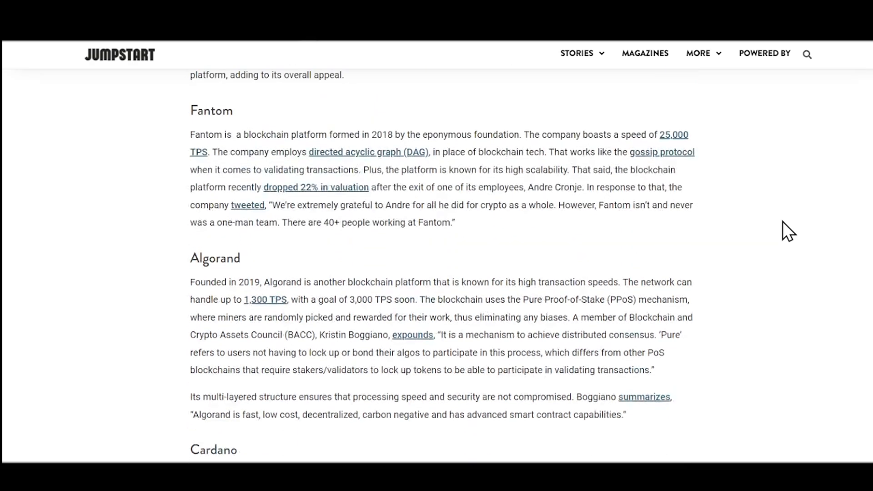
{"action": "scroll", "scroll_direction": "up", "scroll_amount": 3}
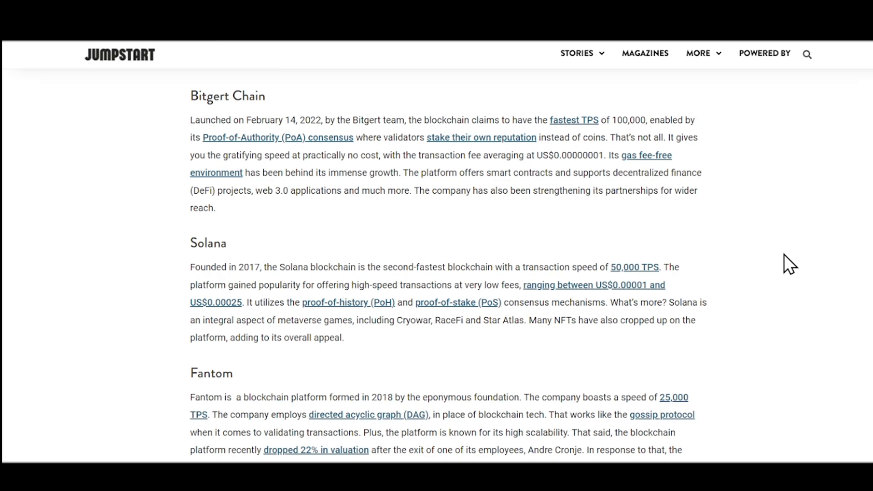
{"action": "scroll", "scroll_direction": "down", "scroll_amount": 3}
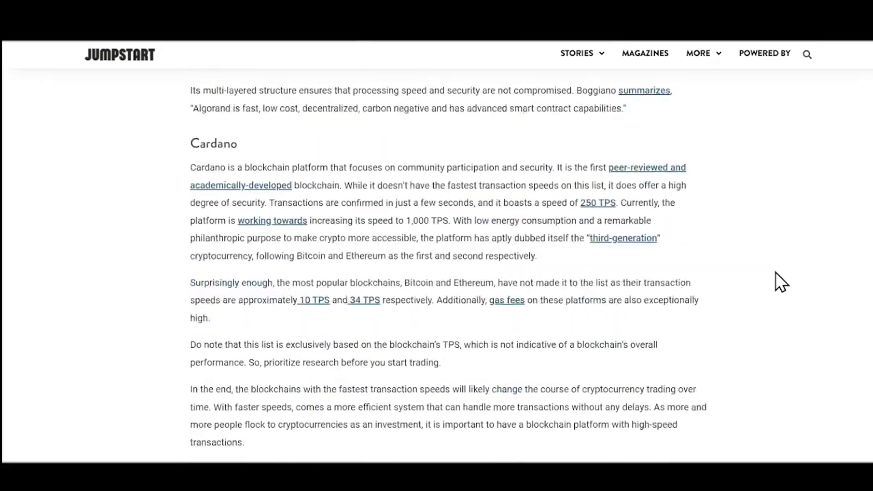
{"action": "scroll", "scroll_direction": "down", "scroll_amount": 3}
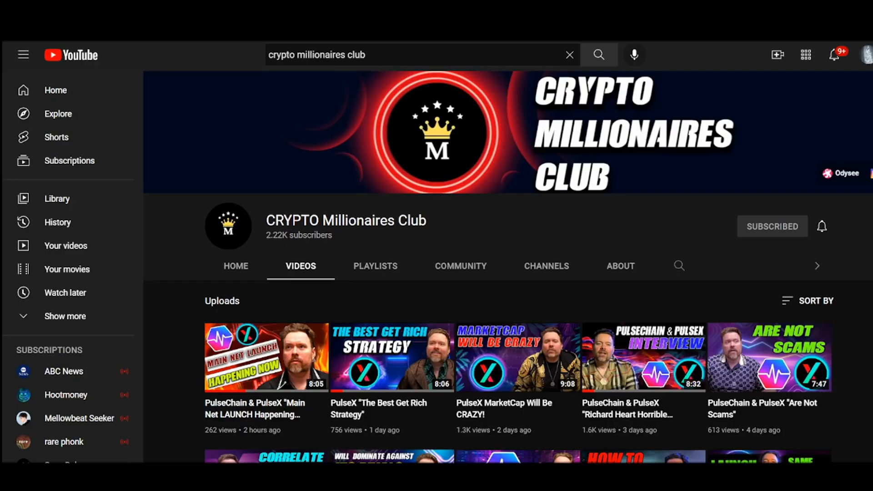
{"action": "mouse_move", "coordinate": [860, 117]}
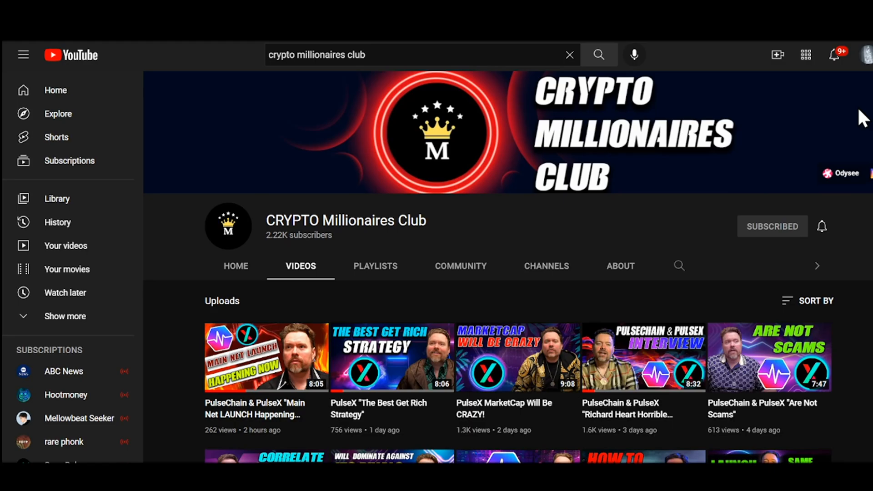
{"action": "scroll", "scroll_direction": "down", "scroll_amount": 3}
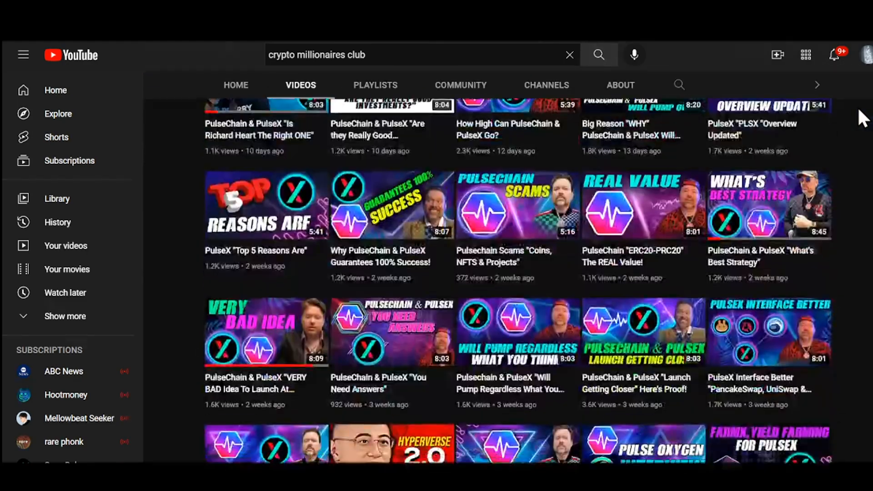
{"action": "scroll", "scroll_direction": "down", "scroll_amount": 3}
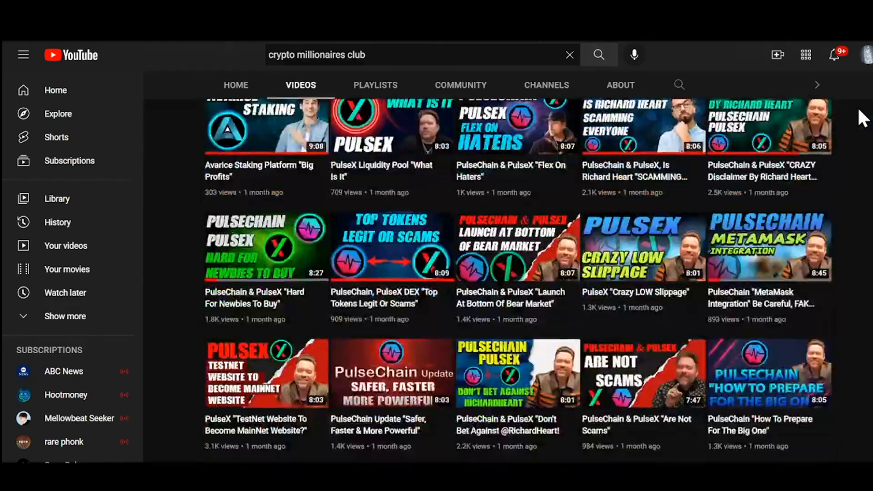
{"action": "scroll", "scroll_direction": "down", "scroll_amount": 3}
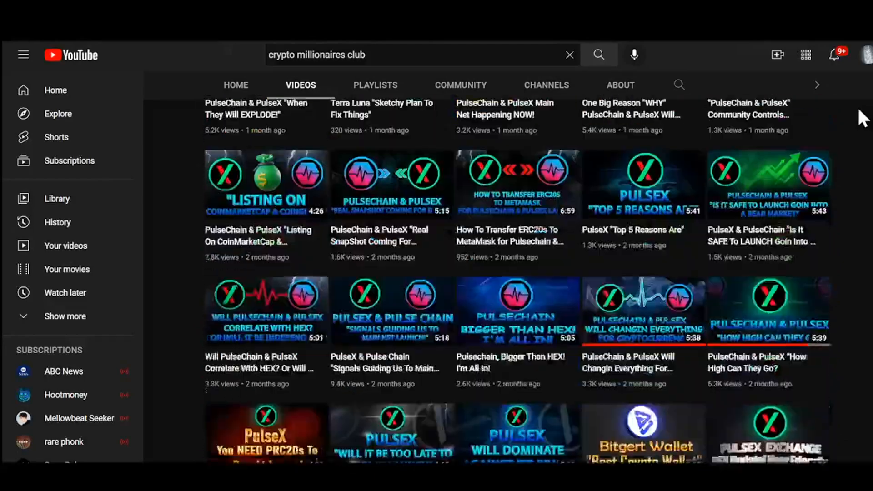
{"action": "scroll", "scroll_direction": "up", "scroll_amount": 3}
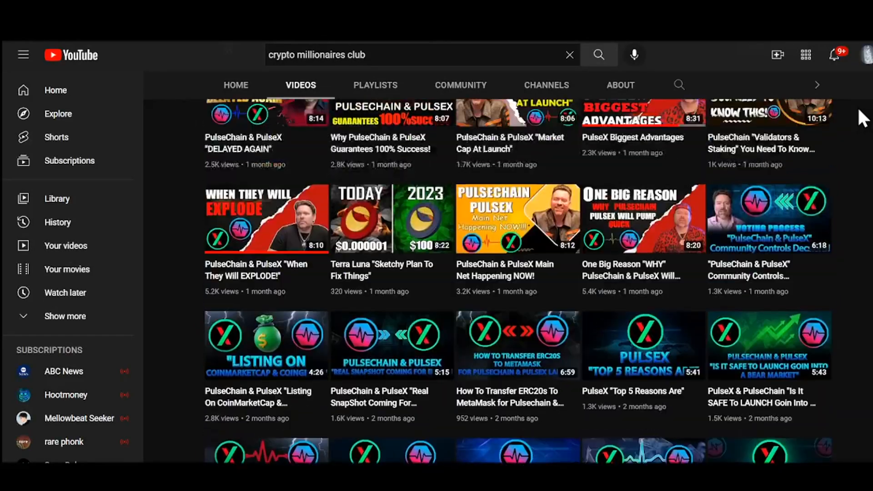
{"action": "scroll", "scroll_direction": "down", "scroll_amount": 3}
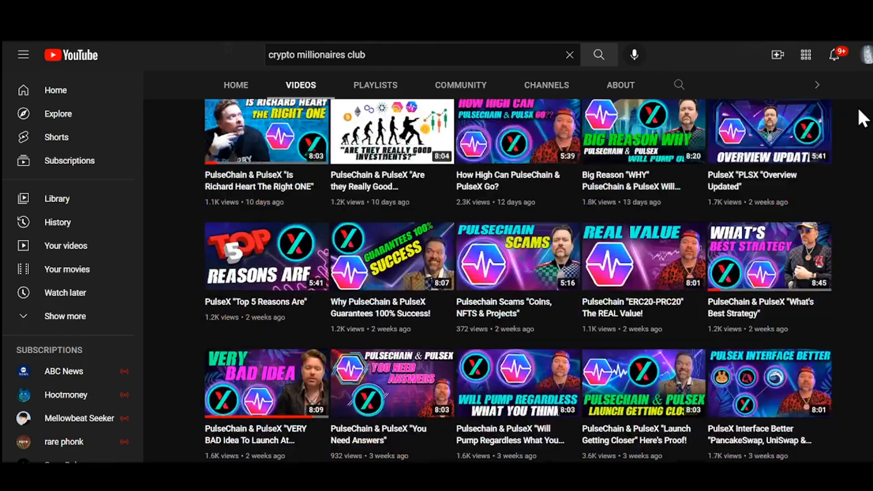
{"action": "scroll", "scroll_direction": "up", "scroll_amount": 3}
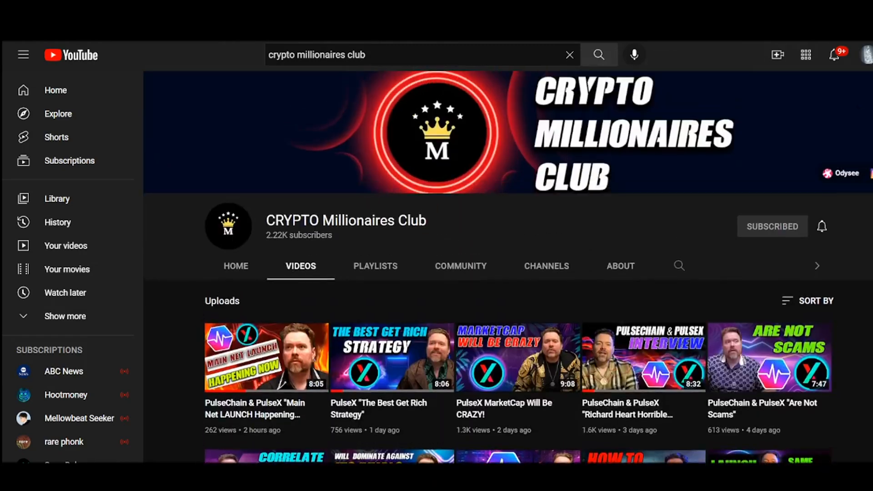